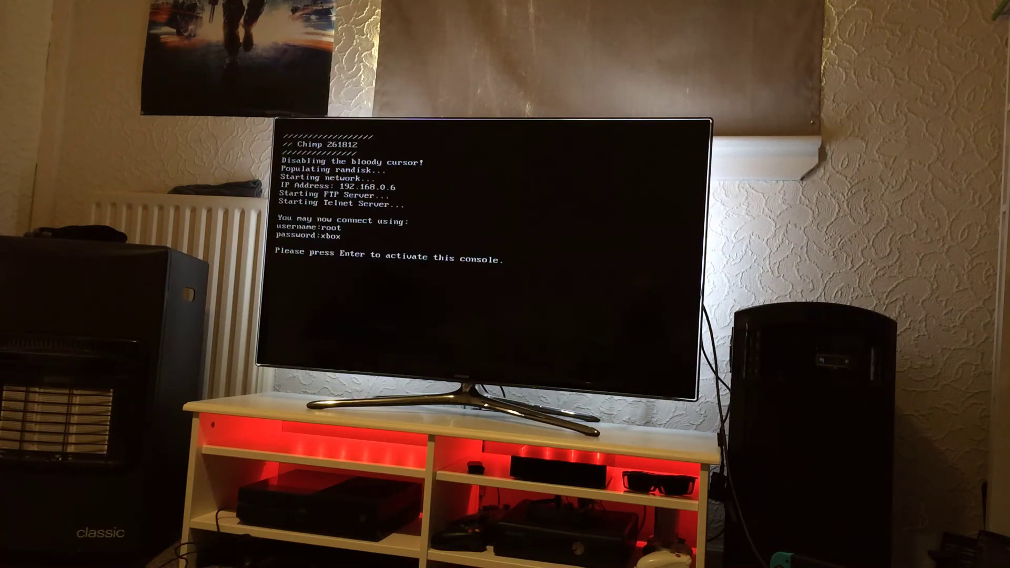
Step: Scan IDE devices, confirming master locked and slave unlocked, then choose master-to-slave cloning
{"action": "key", "text": "enter"}
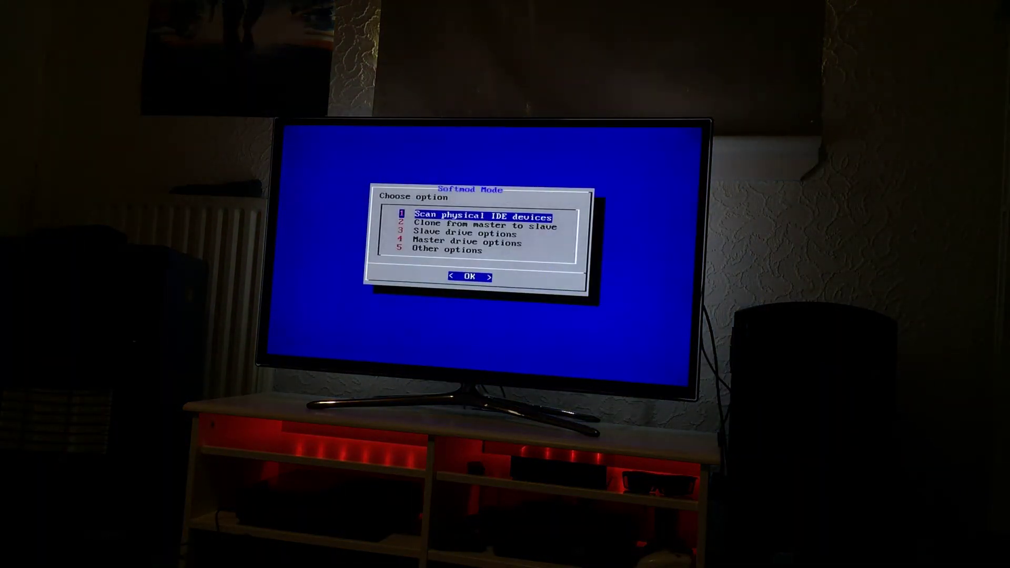
{"action": "left_click", "coordinate": [471, 276]}
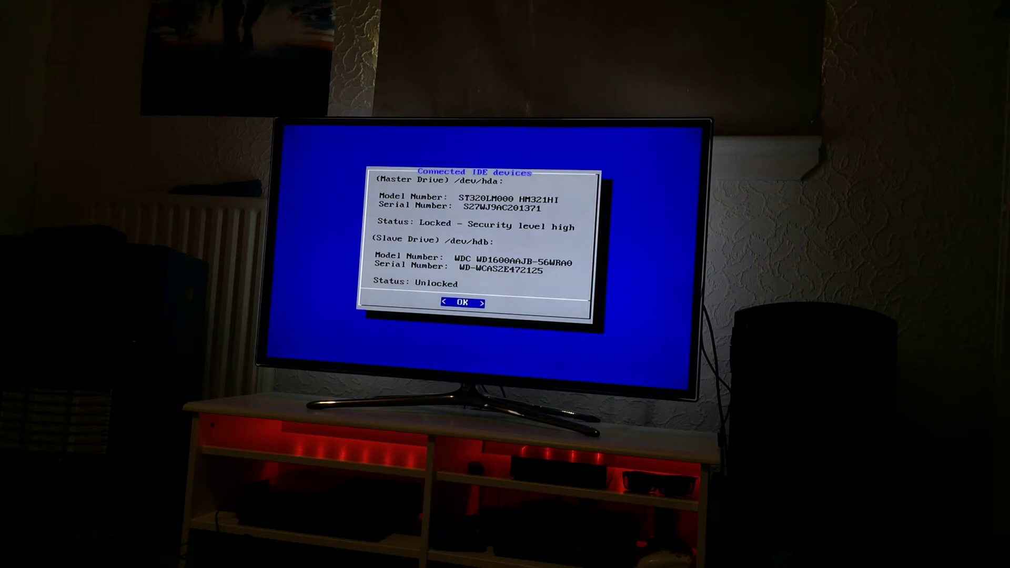
{"action": "left_click", "coordinate": [462, 303]}
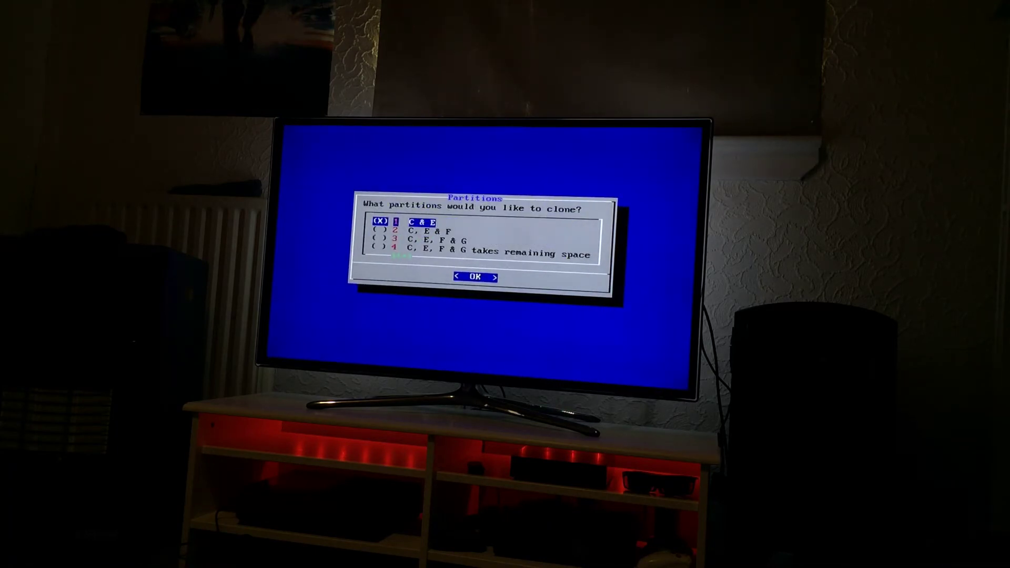
Step: Clone partitions C and E, keep F capped at 137GB, and confirm the slave format
{"action": "left_click", "coordinate": [474, 277]}
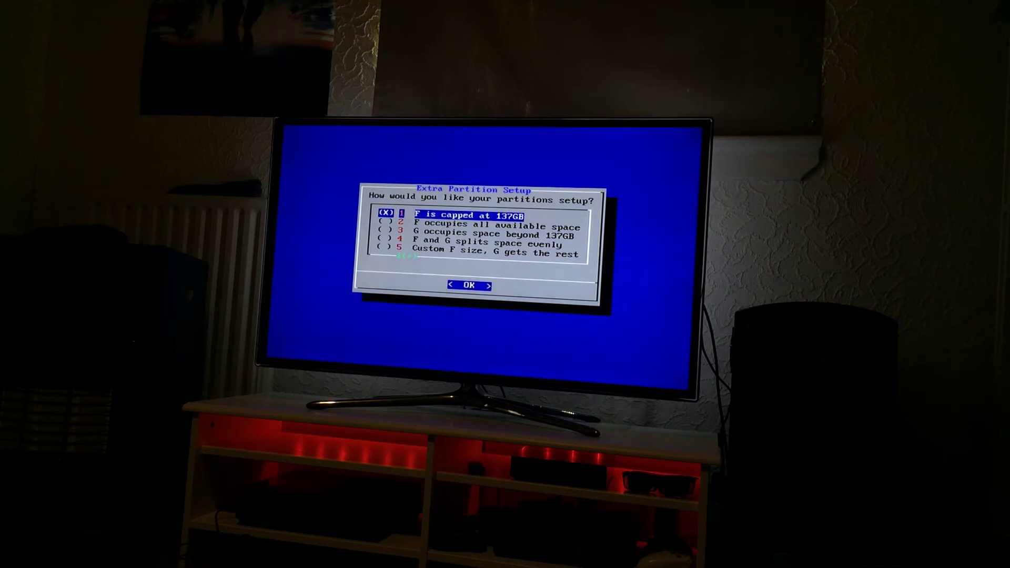
{"action": "left_click", "coordinate": [468, 285]}
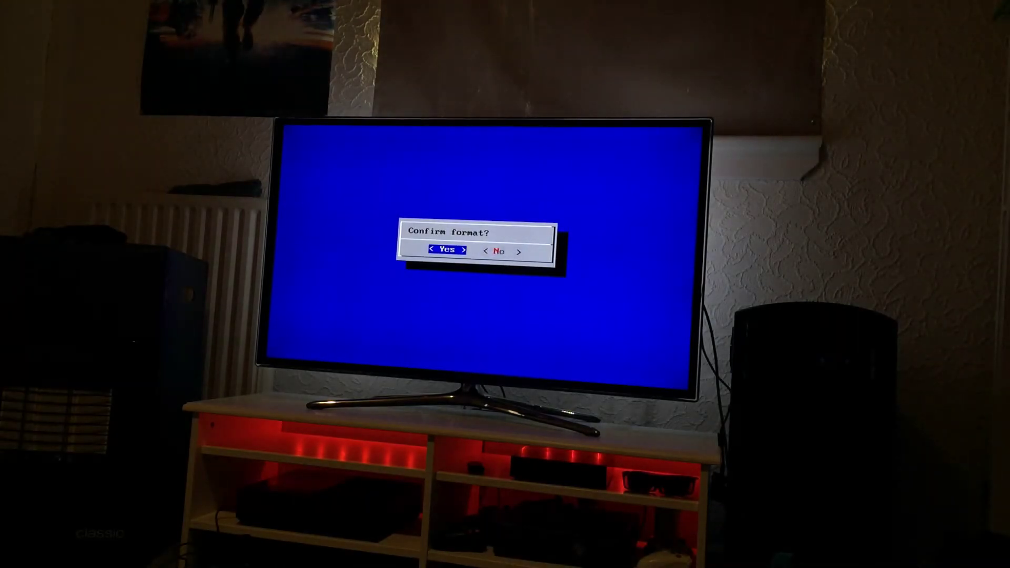
{"action": "left_click", "coordinate": [442, 250]}
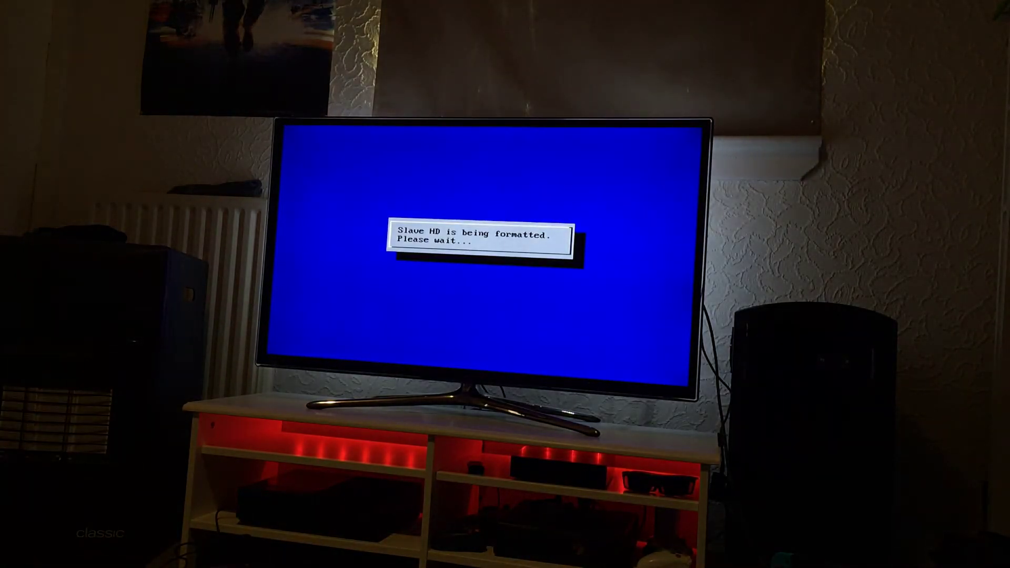